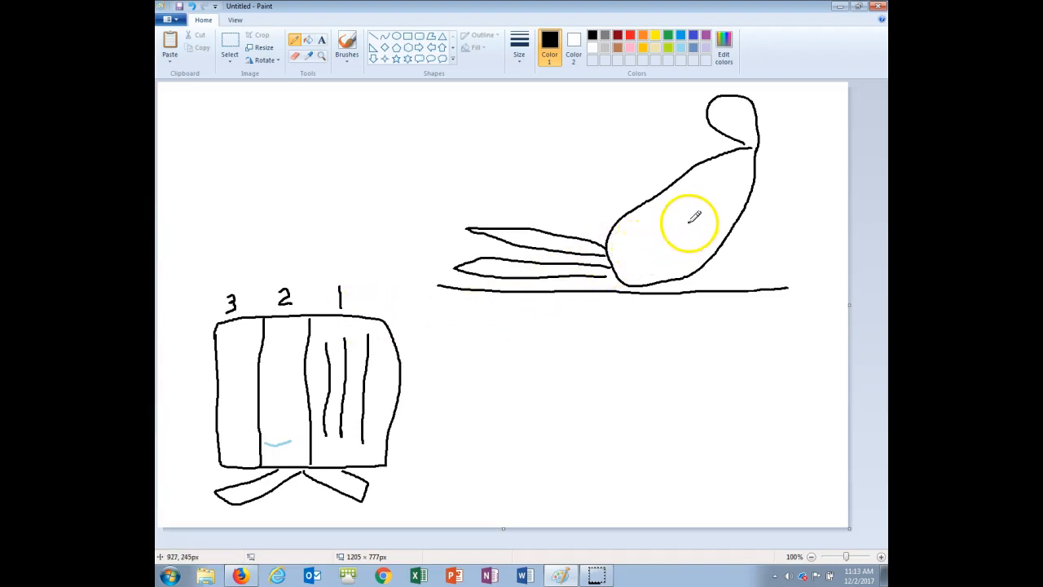
Step: Draw two parallel curved tube strokes from the patient's chest to the top of chamber 1
left_click_drag(693, 216, 554, 330)
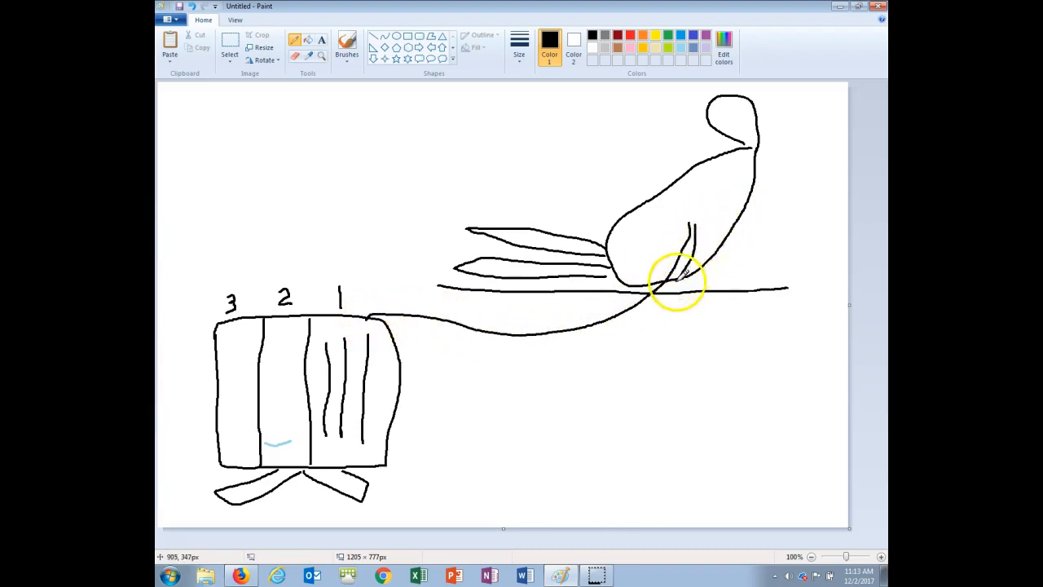
left_click_drag(677, 277, 533, 338)
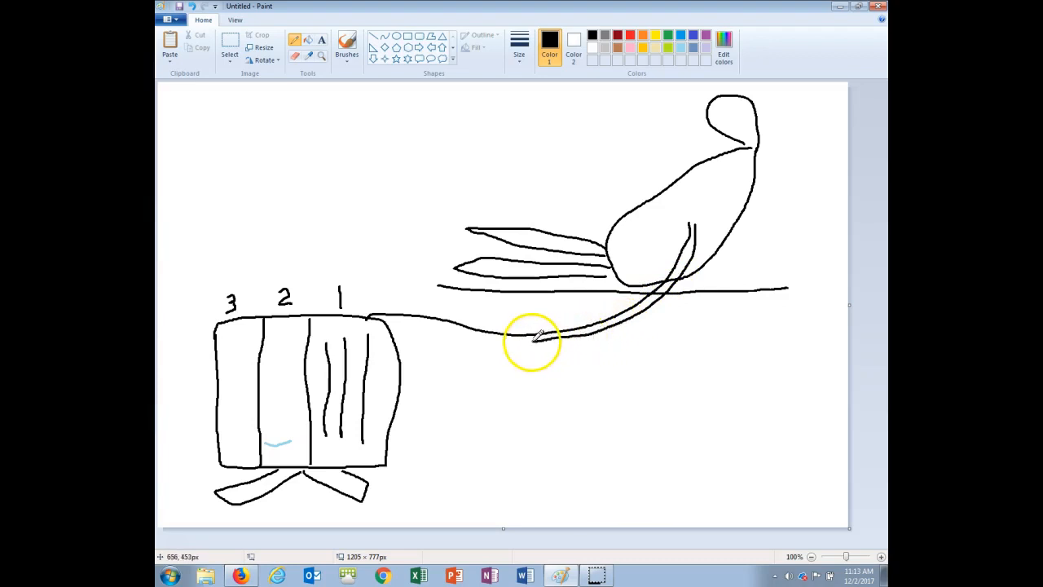
left_click_drag(534, 339, 379, 318)
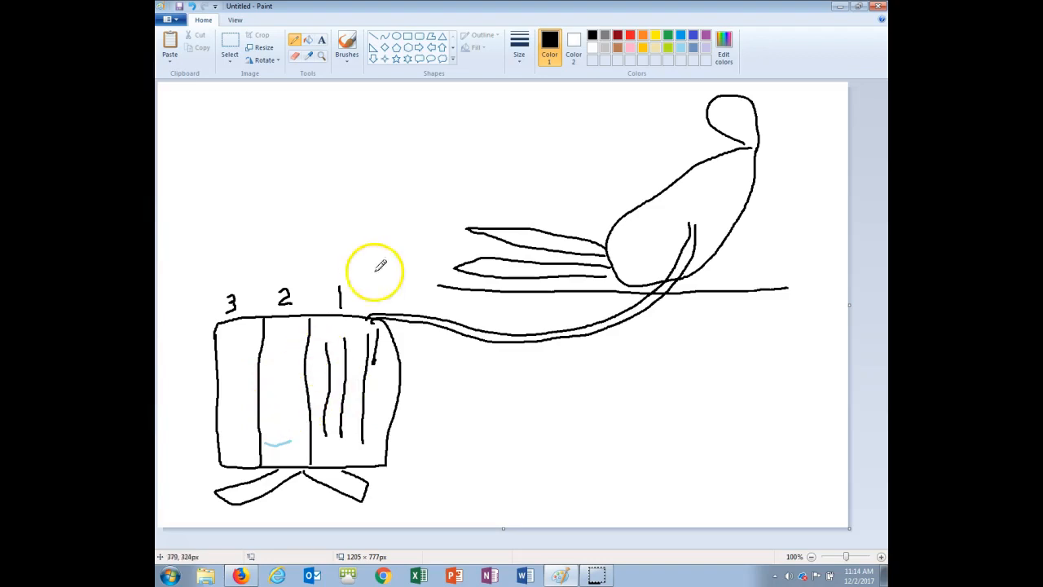
mouse_move(293, 348)
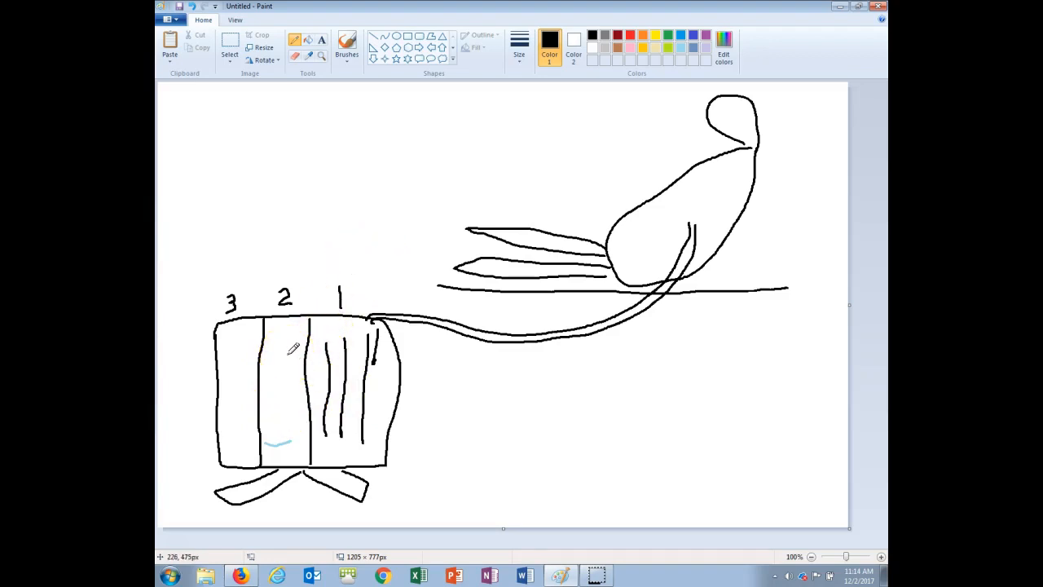
mouse_move(603, 81)
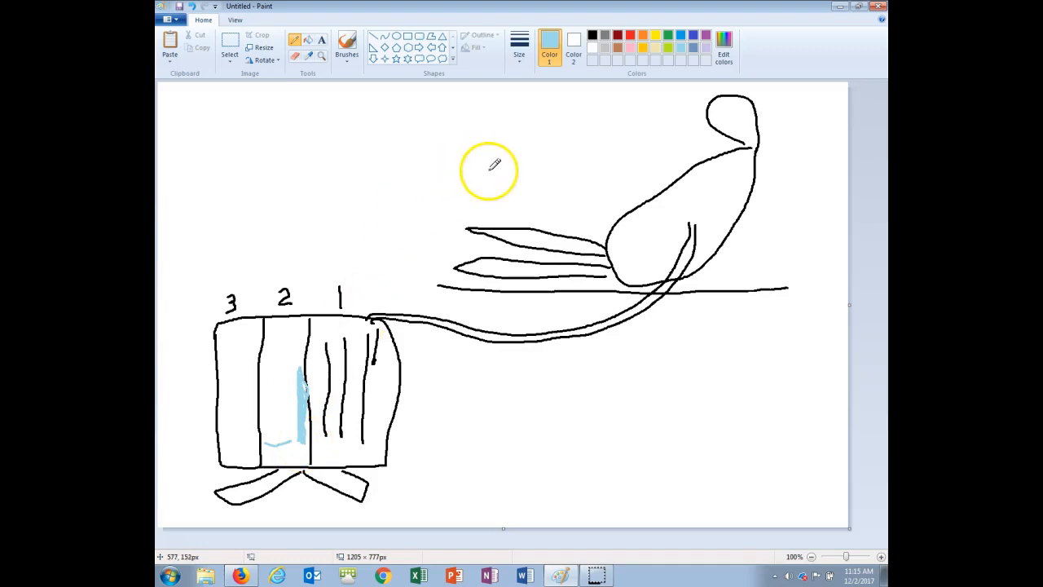
mouse_move(397, 41)
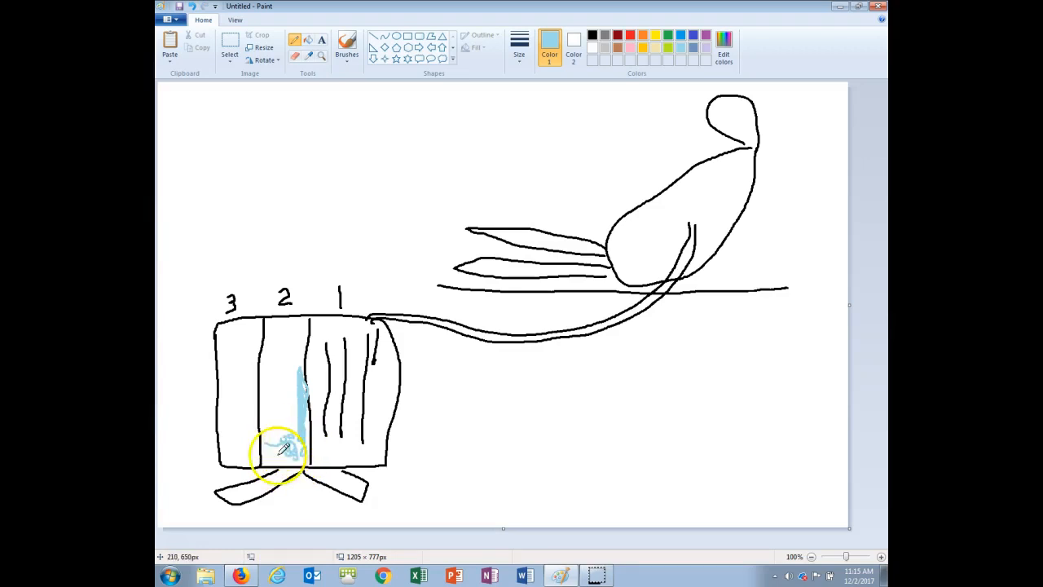
Step: Scribble small light blue bubble loops at the base of chamber 2
left_click_drag(281, 447, 289, 444)
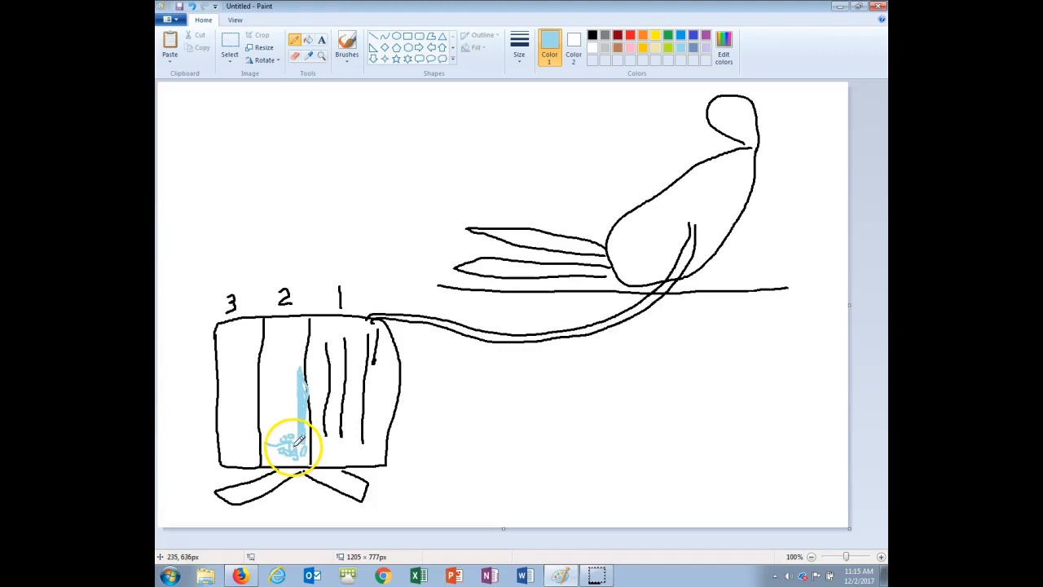
mouse_move(582, 269)
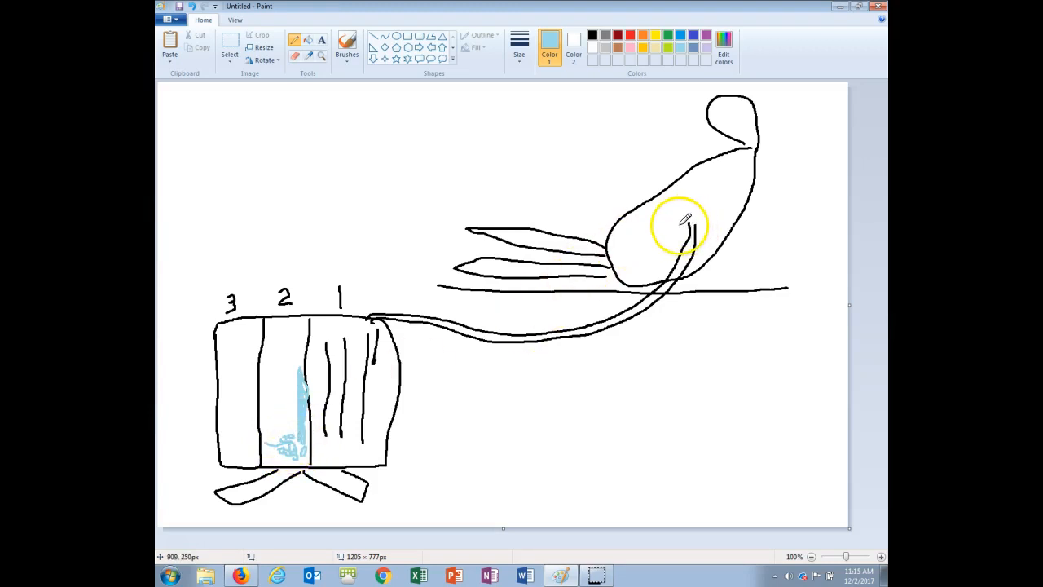
Step: Switch to black and draw a dressing loop at the tube's chest insertion site
left_click(603, 33)
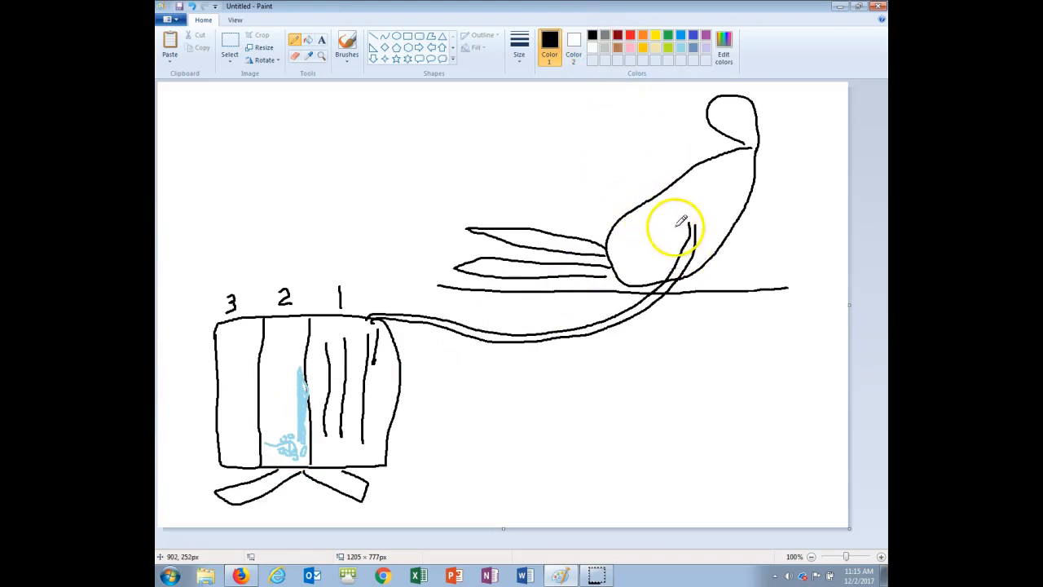
left_click_drag(668, 224, 693, 237)
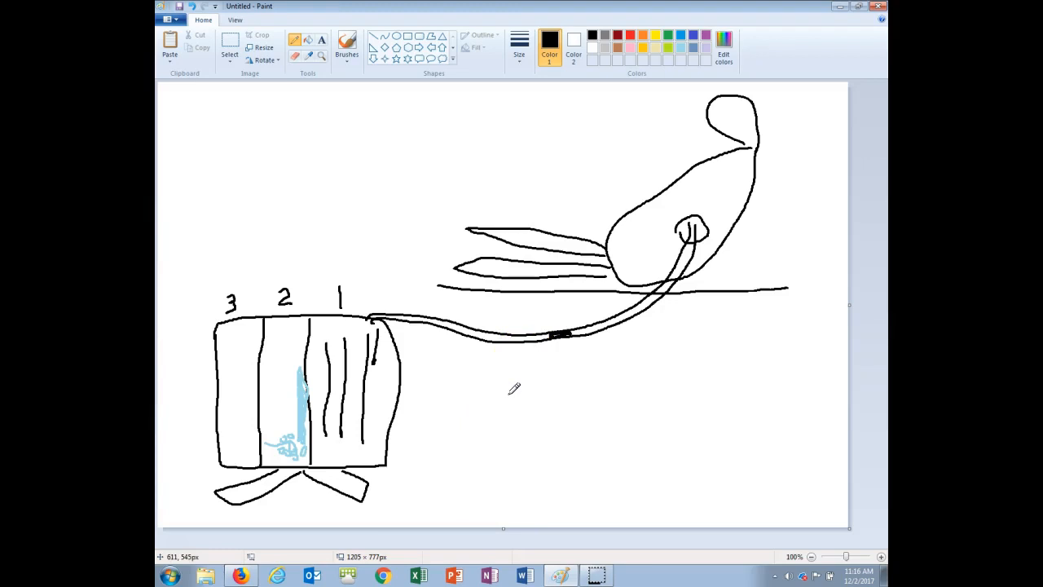
mouse_move(520, 392)
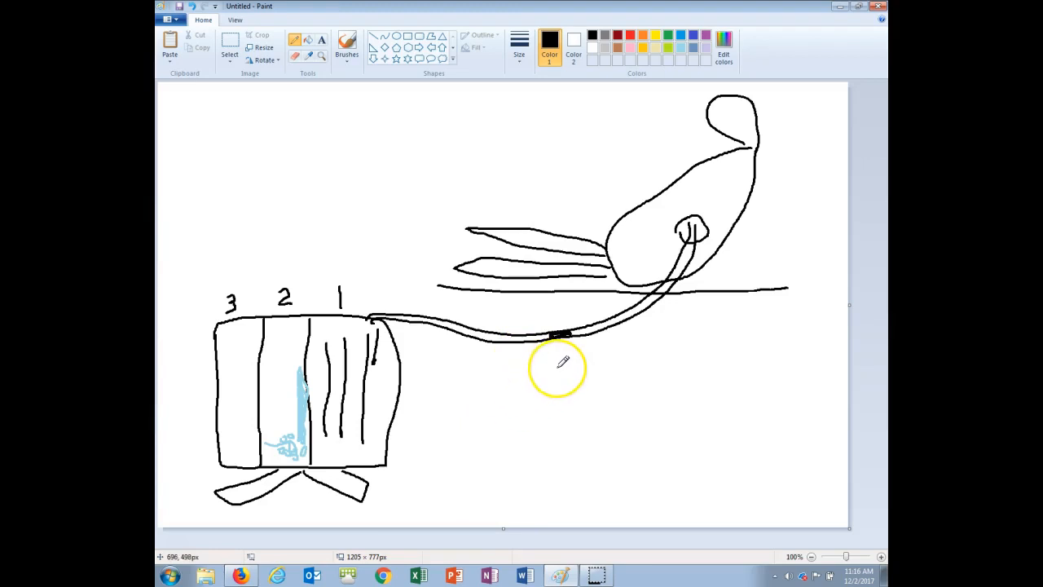
mouse_move(672, 244)
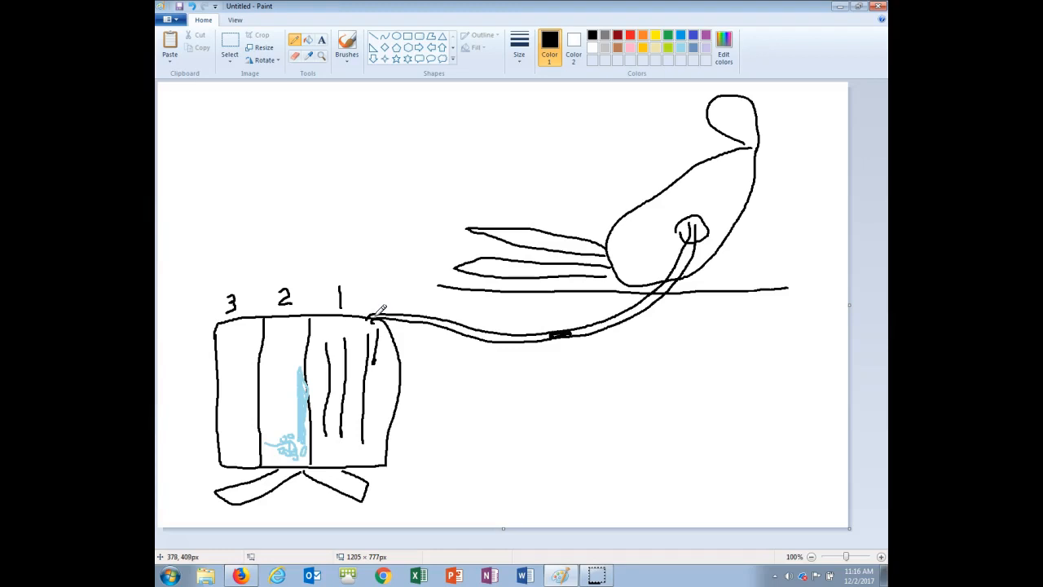
mouse_move(378, 316)
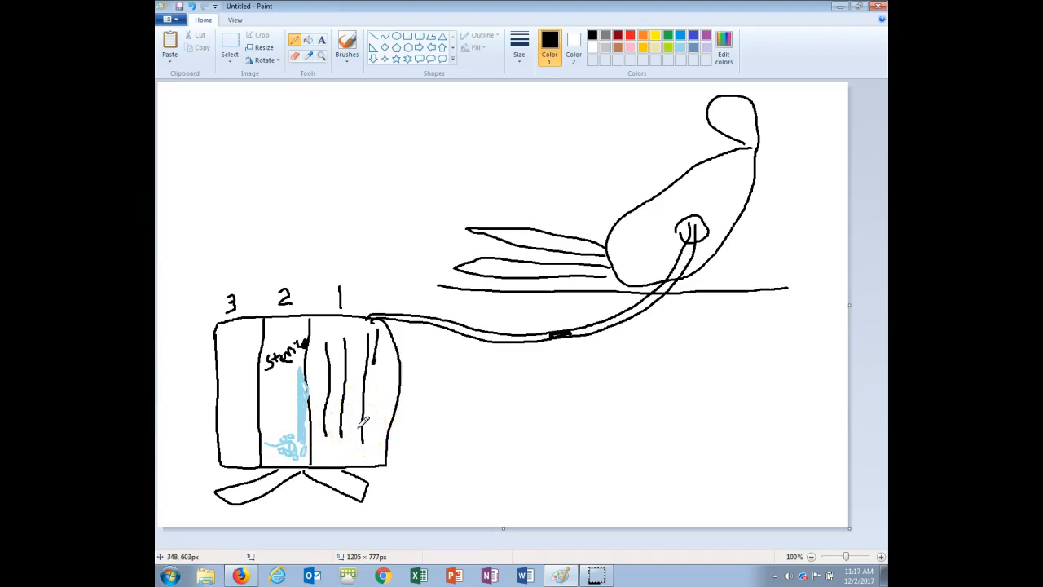
mouse_move(359, 424)
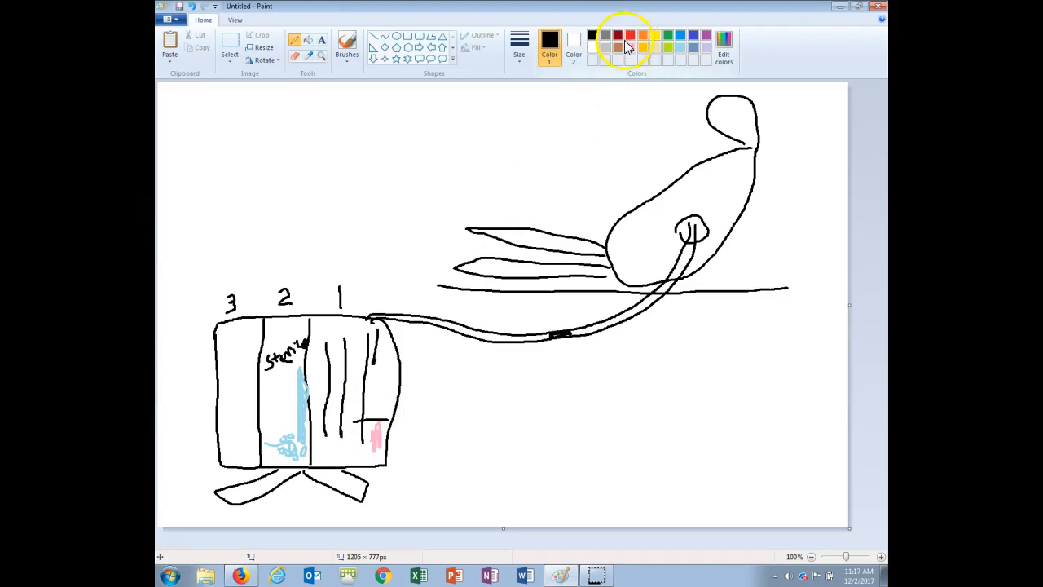
Step: Choose the colour for the chamber 1 drainage level marks
left_click(631, 36)
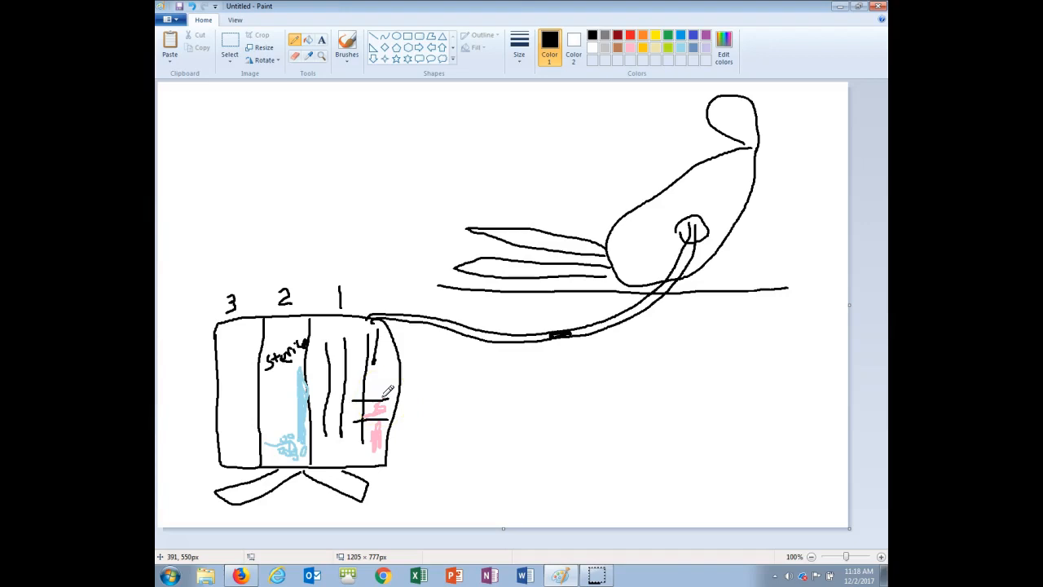
mouse_move(388, 391)
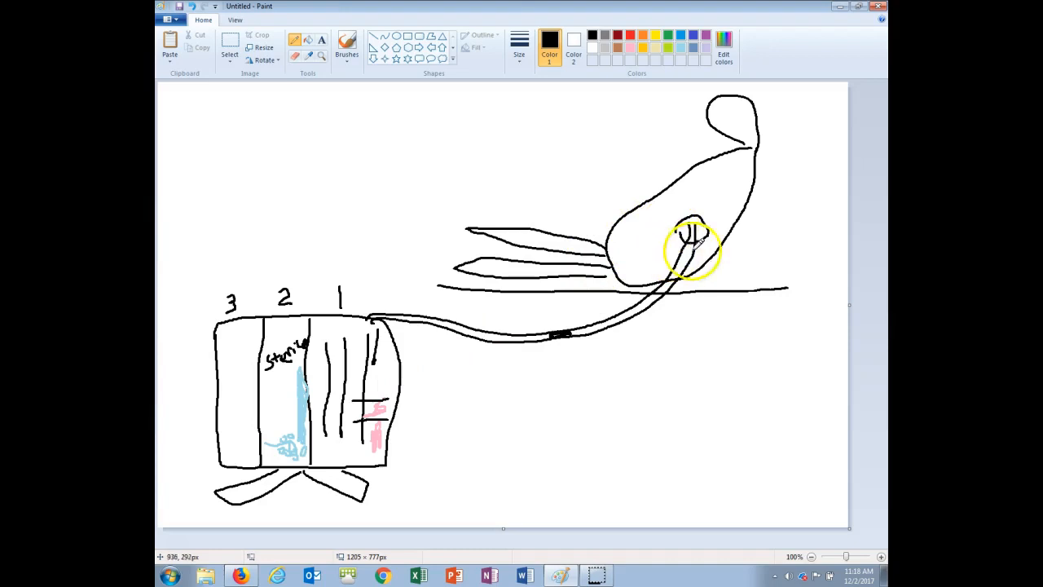
Step: Retrace the tube at the insertion site and outline the rounded bedside supply box
left_click_drag(697, 253, 688, 228)
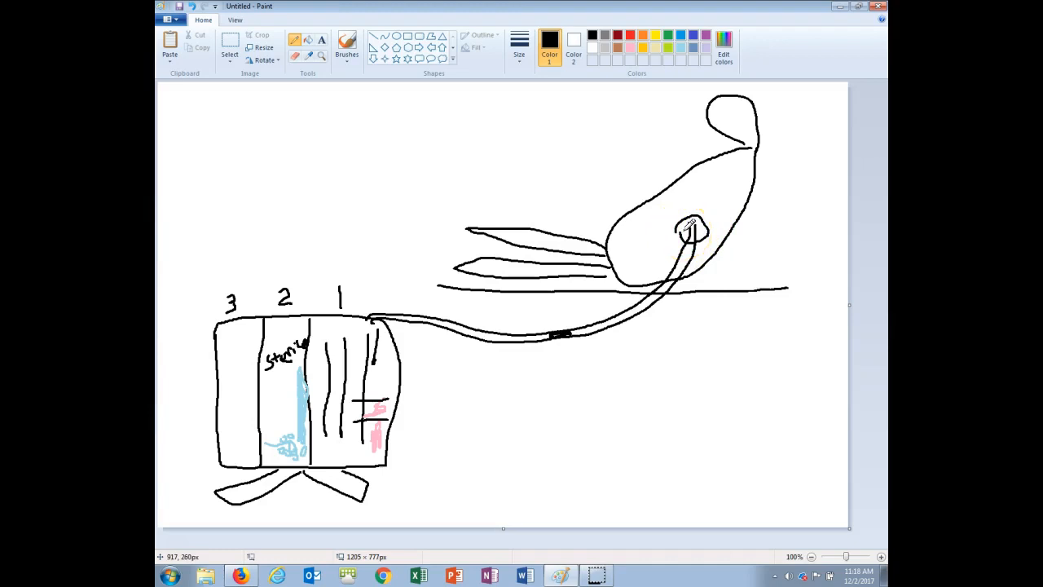
left_click_drag(611, 370, 623, 489)
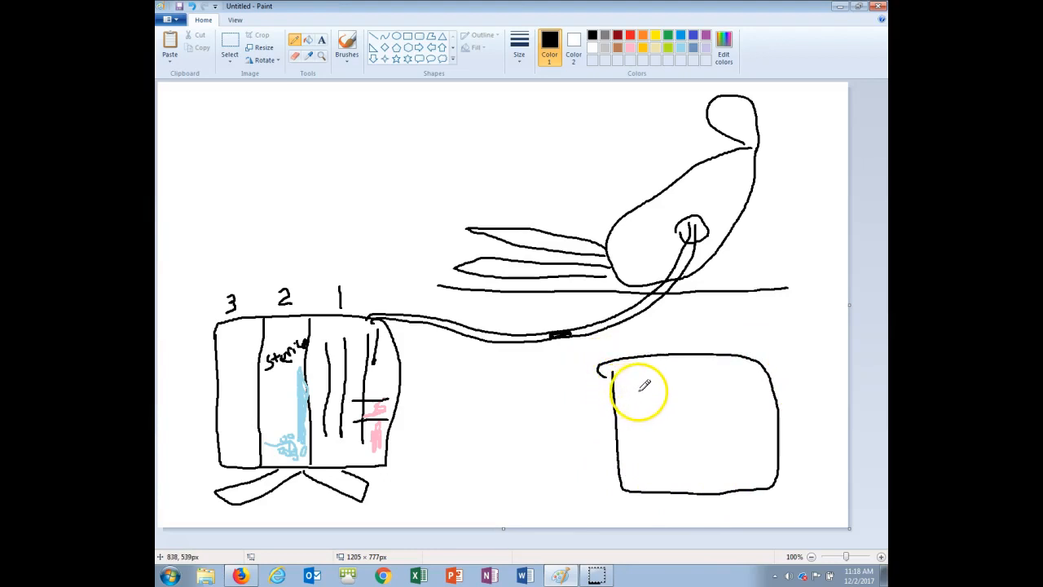
Step: Mark a 2 on the supply box and draw its upper-right and lower compartments
left_click(634, 381)
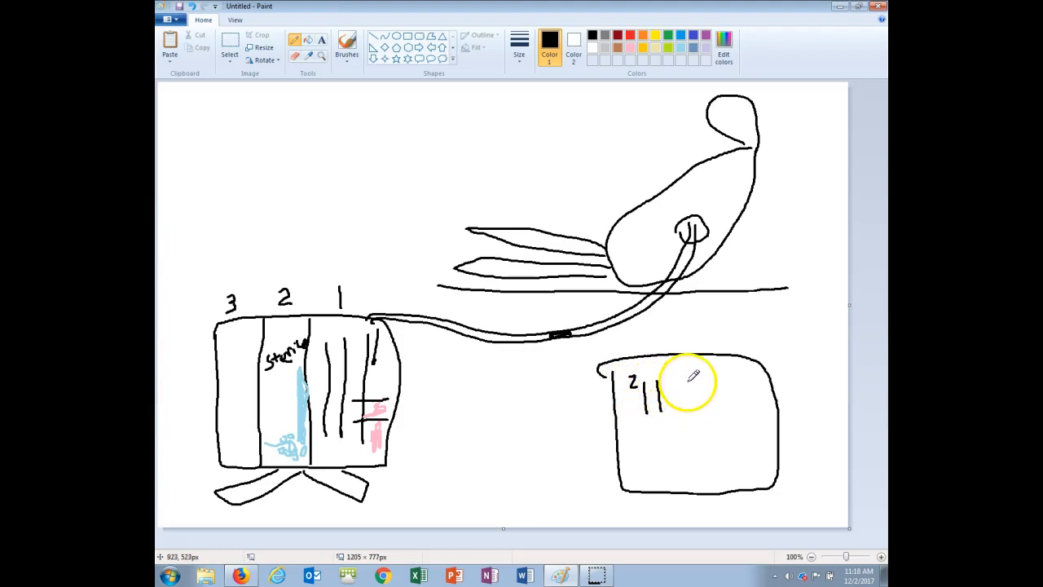
left_click_drag(680, 383, 713, 412)
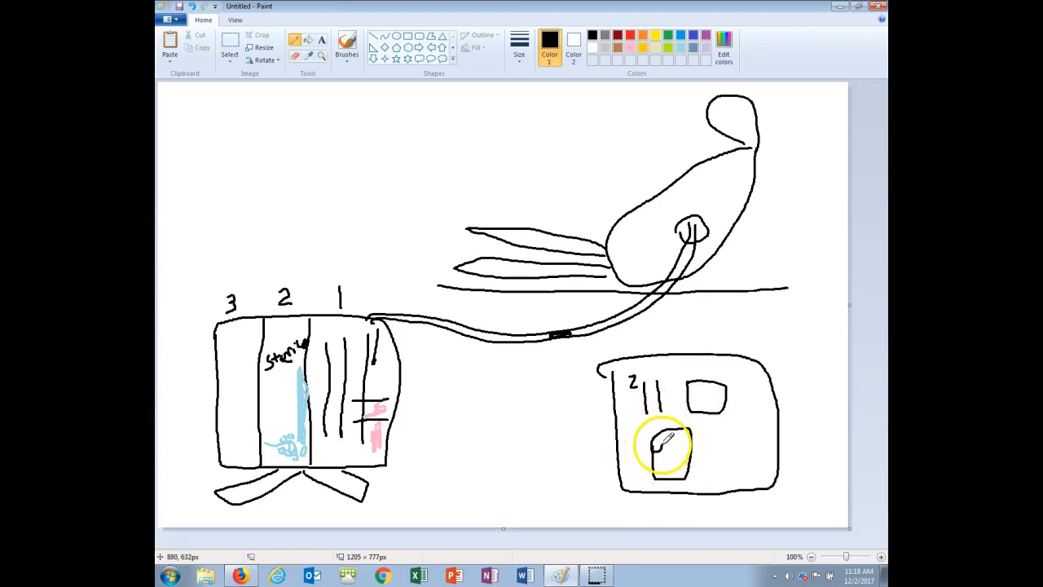
left_click_drag(660, 448, 693, 444)
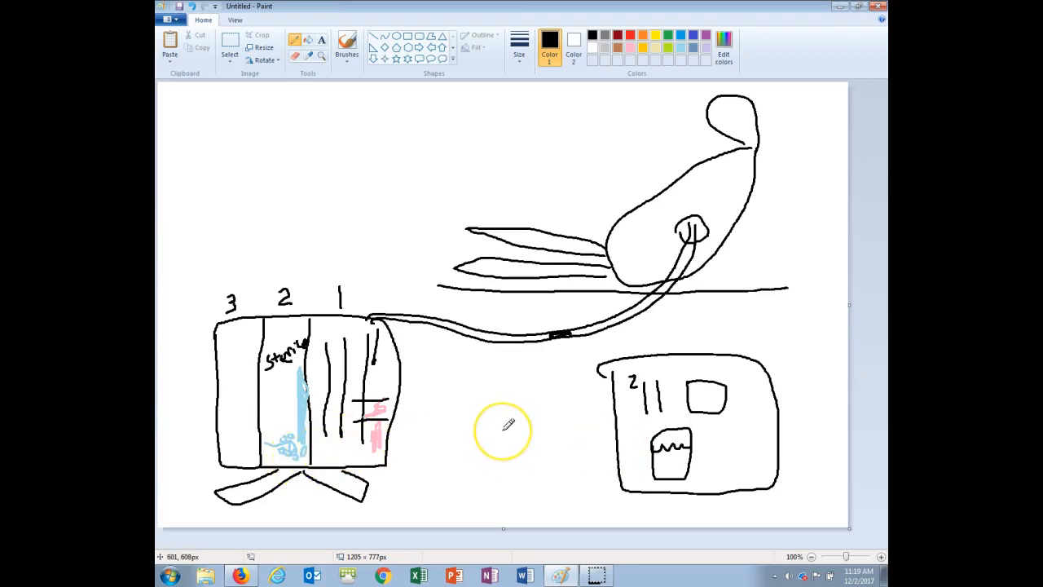
mouse_move(403, 377)
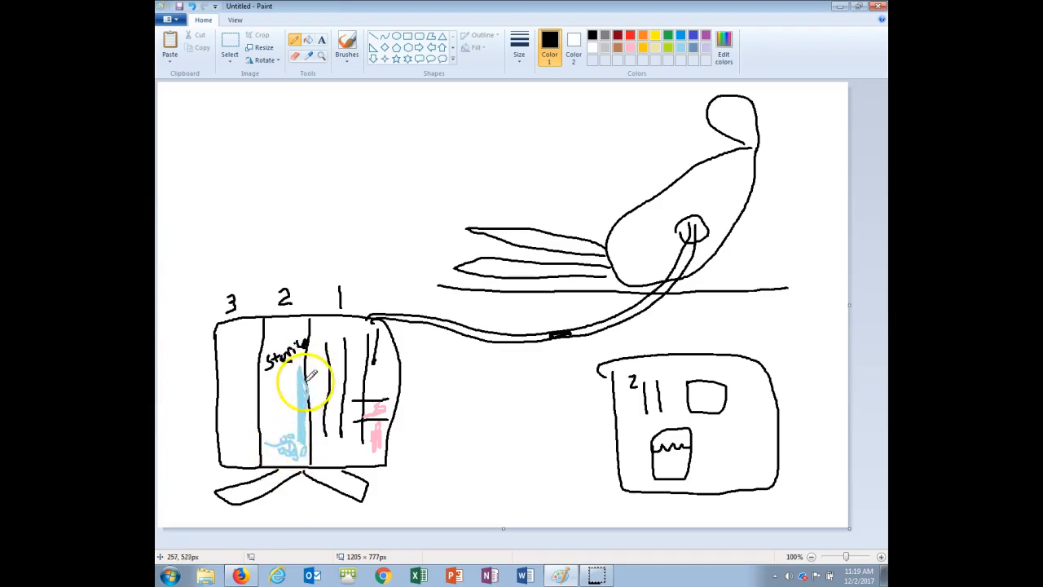
Step: Draw a black vertical line along the blue water strip in chamber 2
left_click_drag(308, 381, 308, 431)
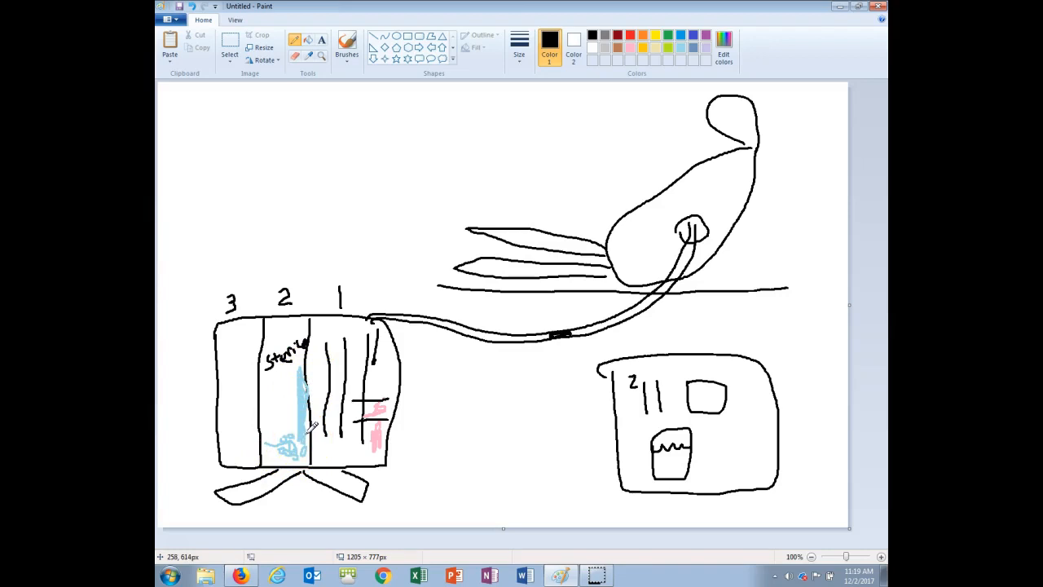
mouse_move(312, 428)
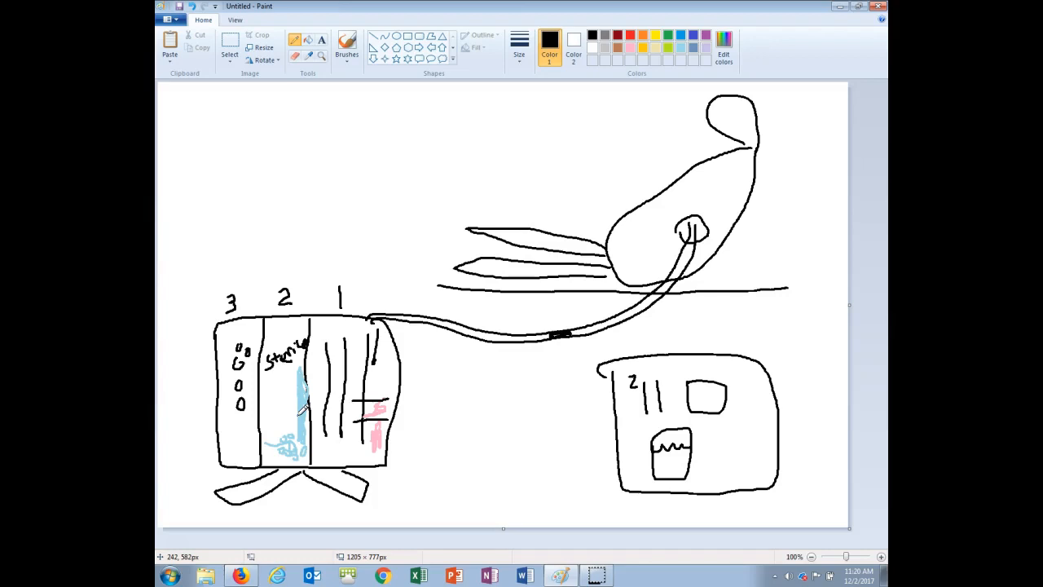
mouse_move(198, 475)
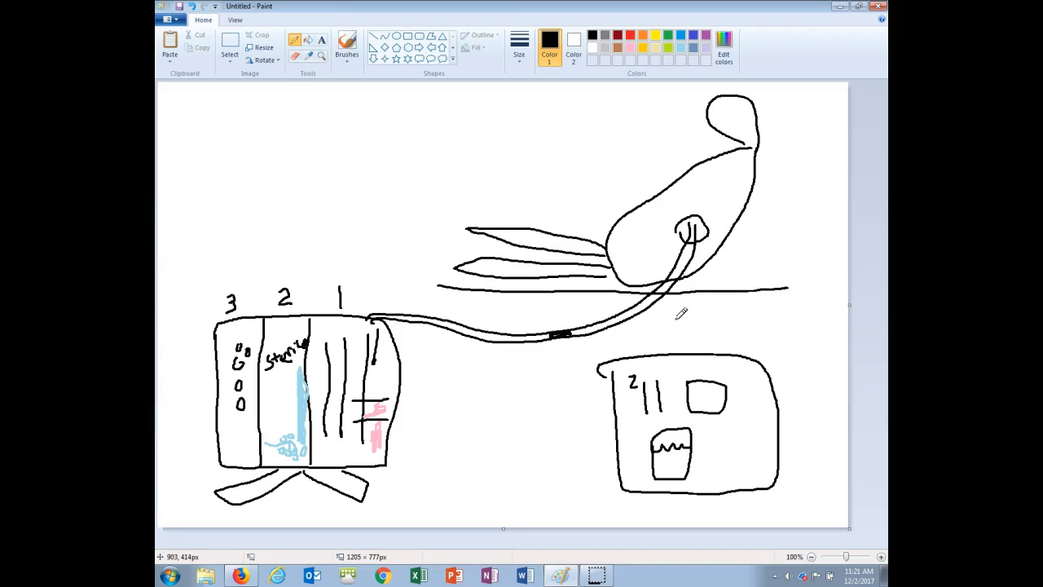
mouse_move(680, 316)
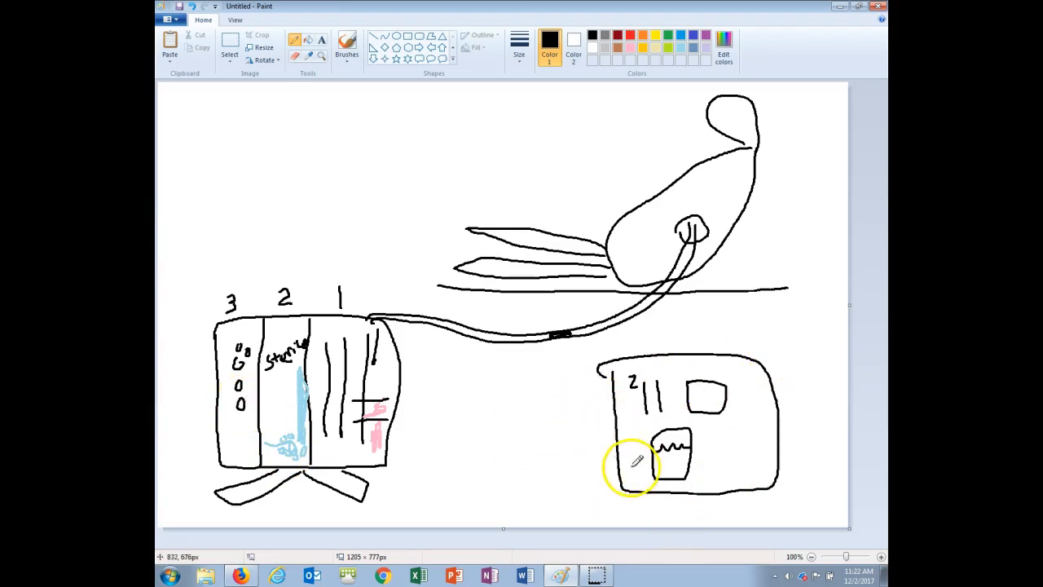
mouse_move(652, 153)
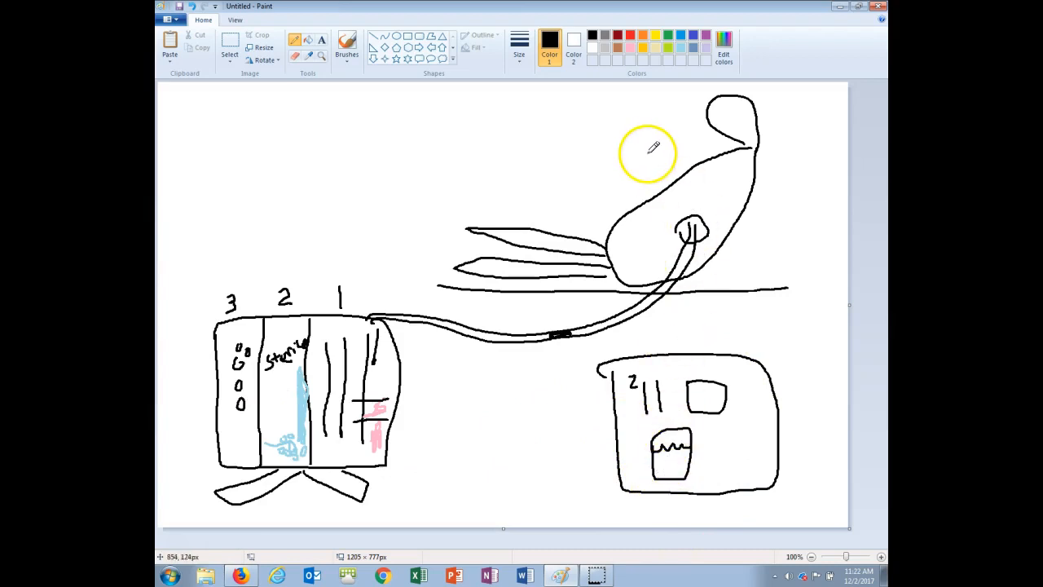